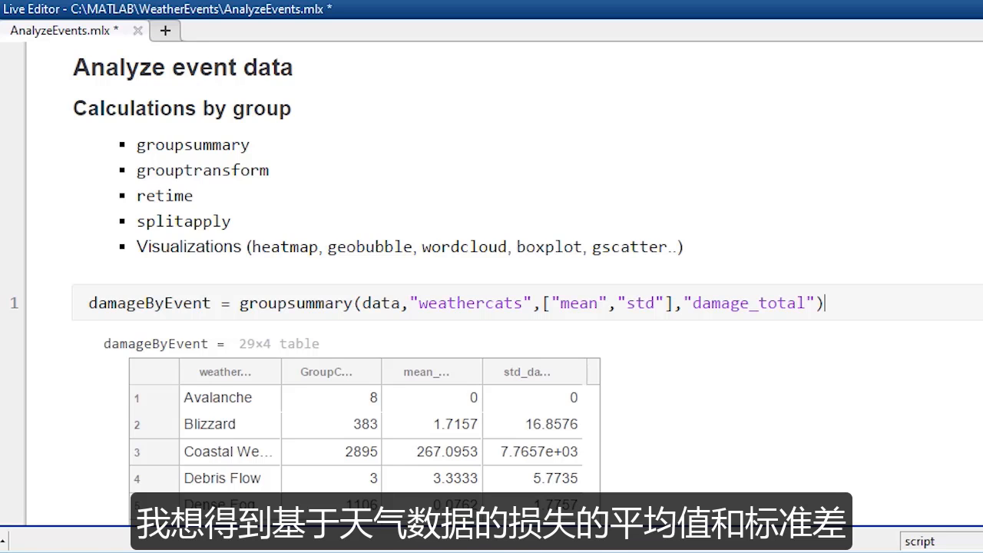
- Scroll to the head(weather) output previewing the first eight timetable rows
scroll("down", 3)
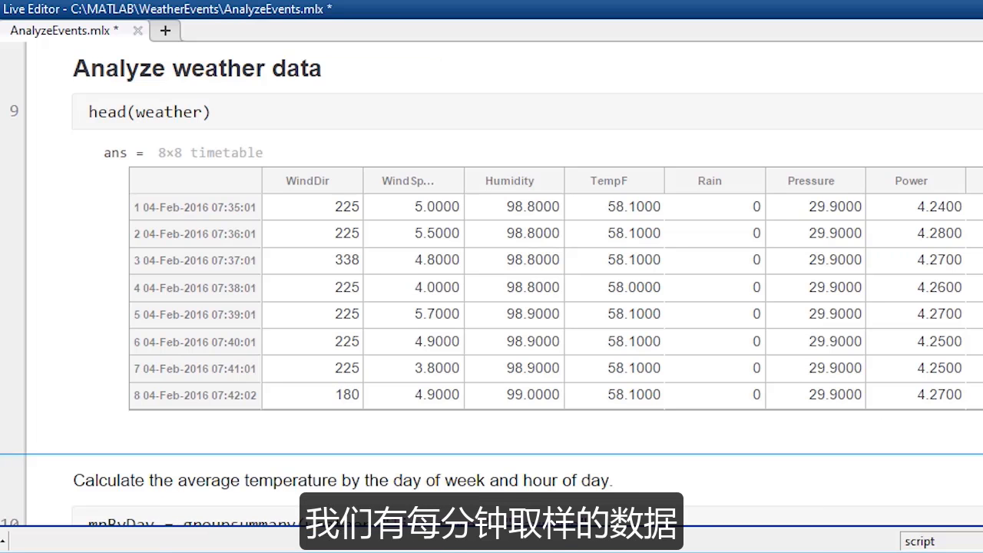
- Add mnByHr = groupsummary(weather,"Timestamps","hourofday","mean","TempF") and run it for a 24-row table
scroll("down", 3)
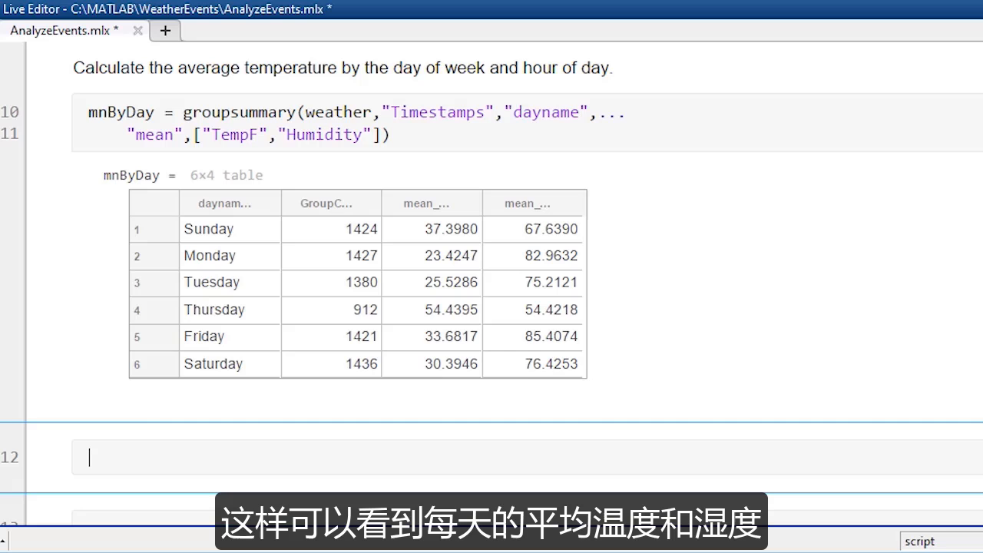
type("mnByHr = groupsummary(weather,\"Timestamps\",\"")
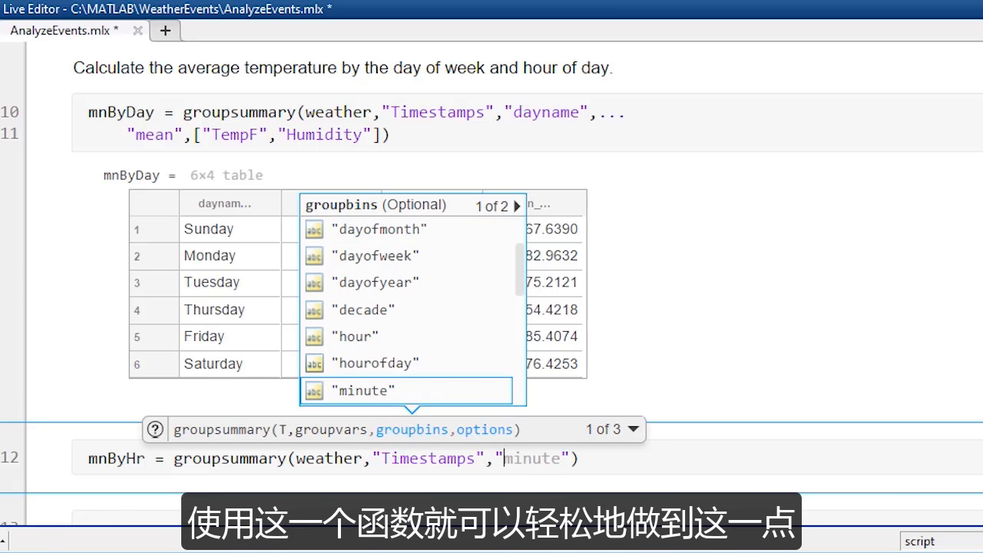
scroll("down", 3)
type("hourofday\",\"mean\",\"TempF")
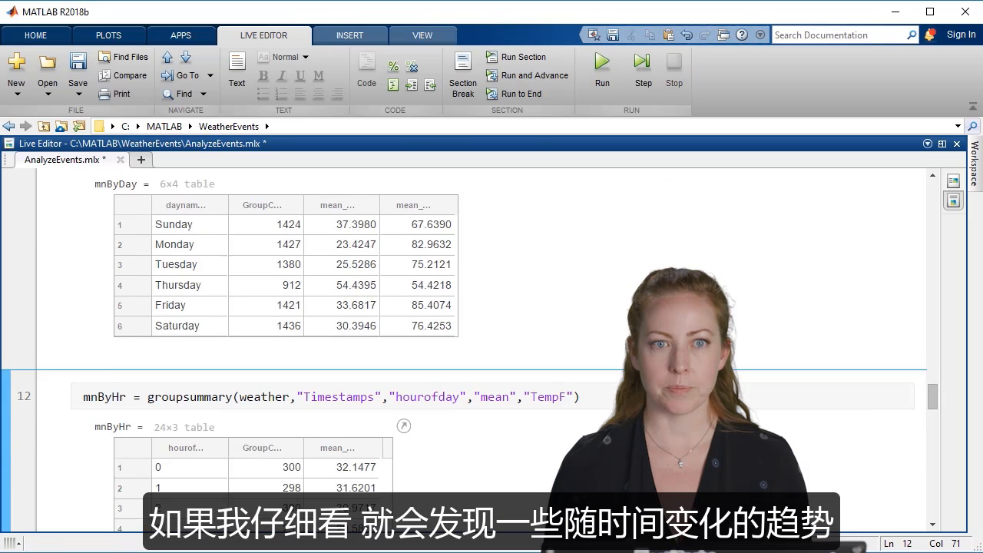
- Run the islocalmin/islocalmax section, reporting 12 local minima and 13 maxima
left_click(602, 69)
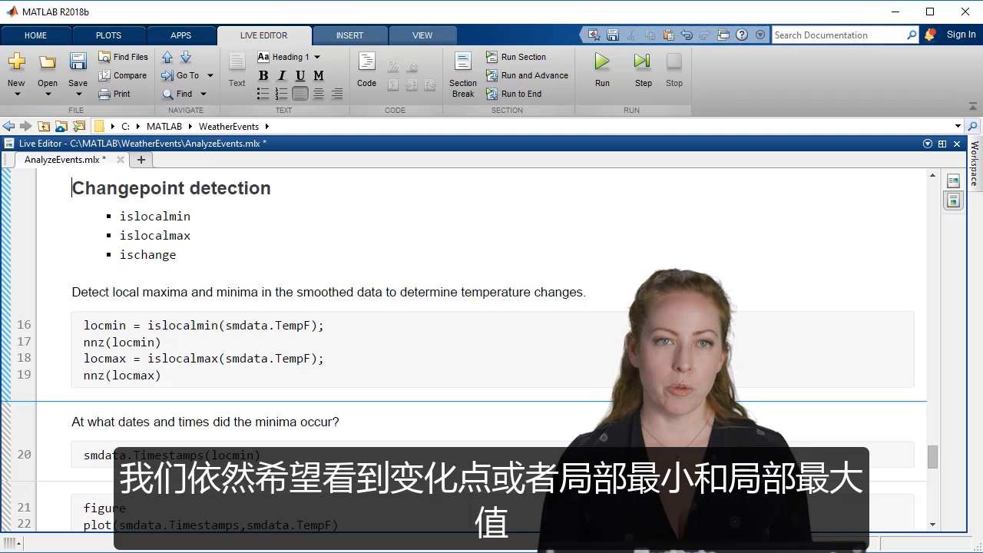
left_click(602, 69)
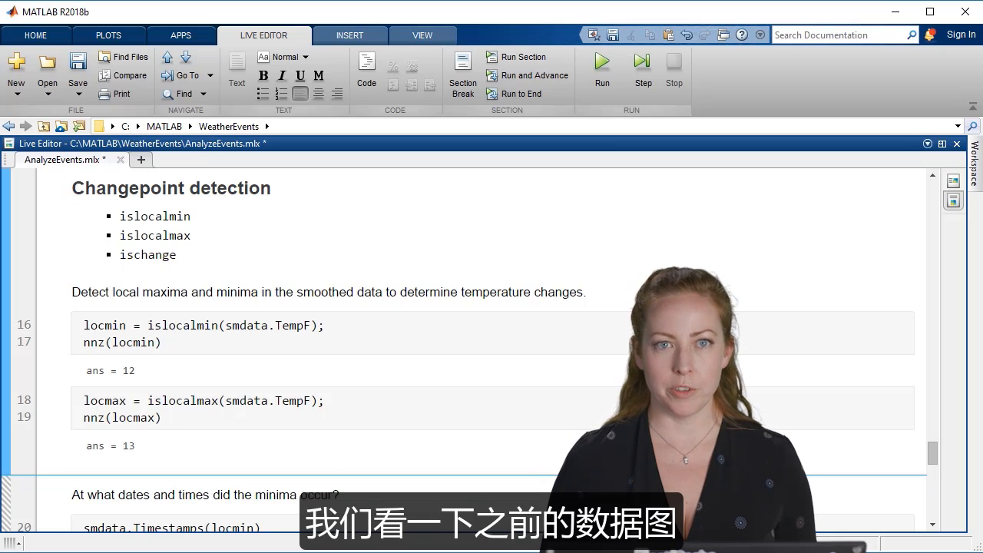
scroll("down", 3)
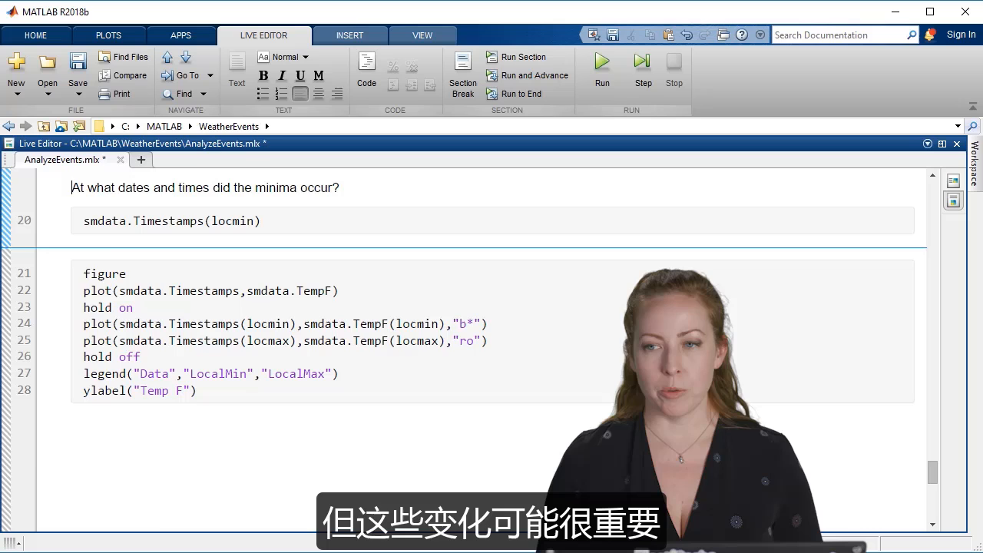
- Run smdata.Timestamps(locmin) to list the dates and times of the minima
left_click(602, 70)
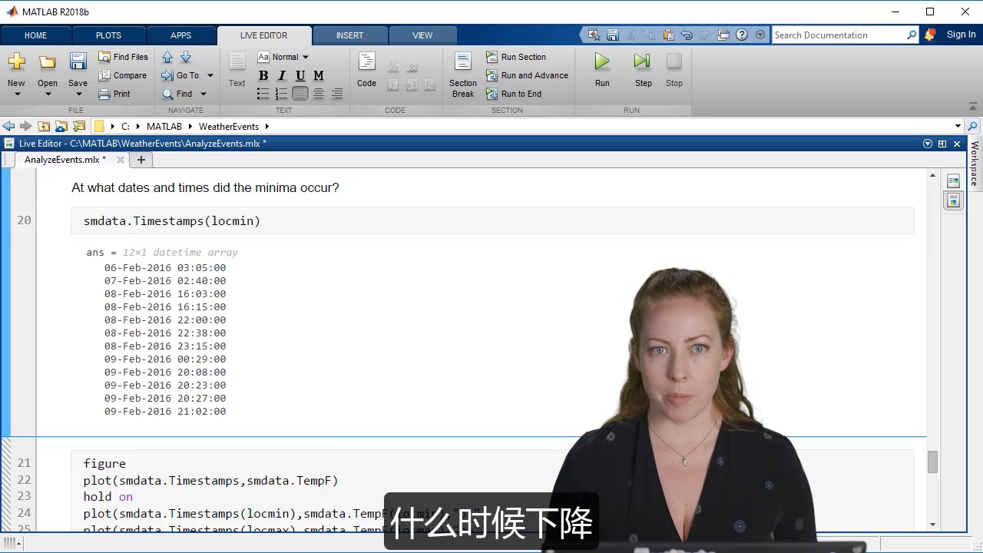
scroll("down", 3)
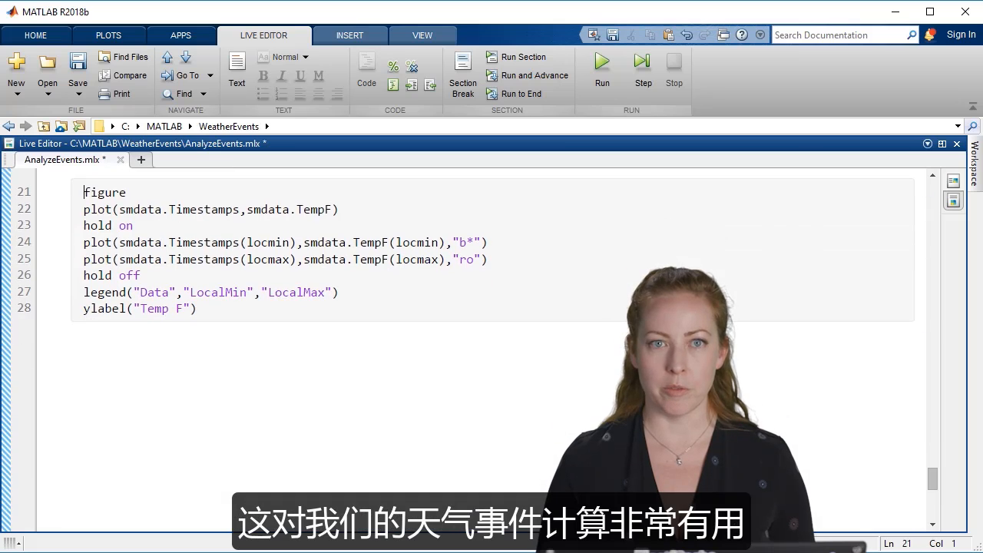
- Run the ischange section with threshold 100, plotting temperature with red changepoints
left_click(602, 69)
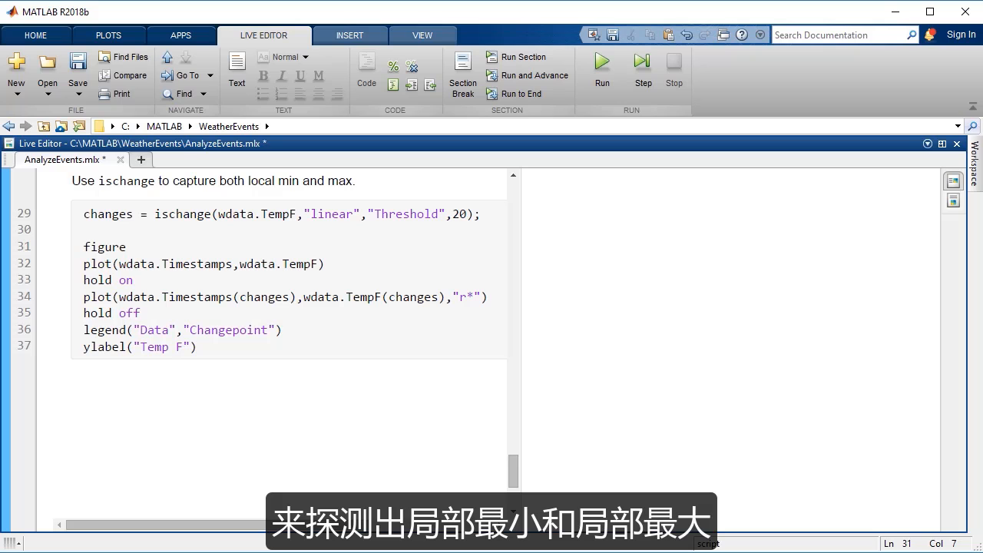
left_click(602, 69)
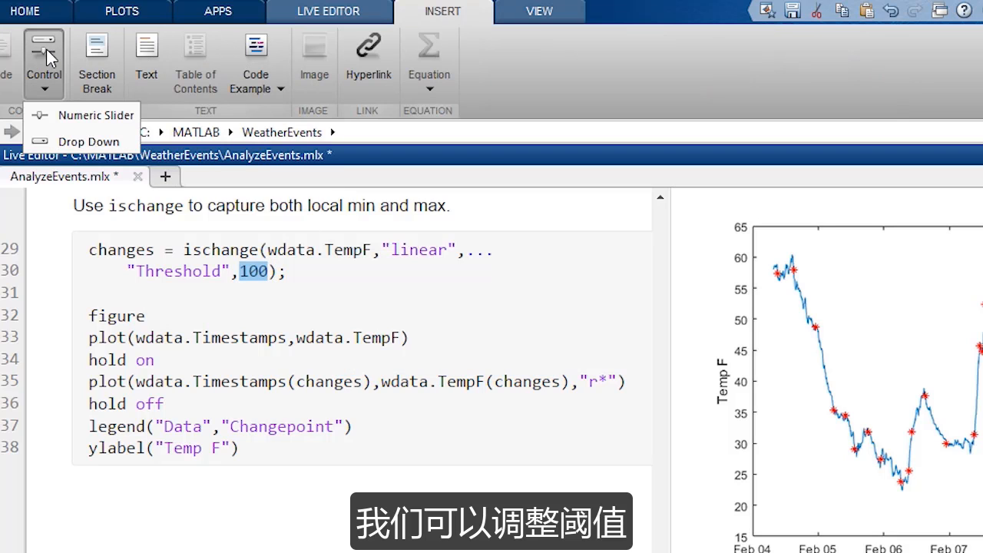
mouse_move(71, 115)
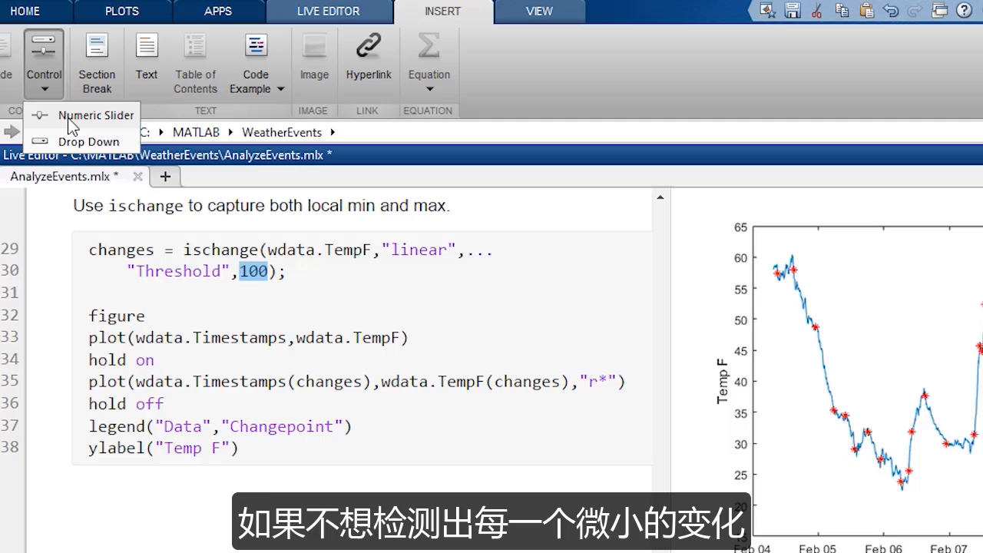
- Replace the threshold with a 20-200 numeric slider and try 150, 45, 25, ending at 175
left_click(95, 115)
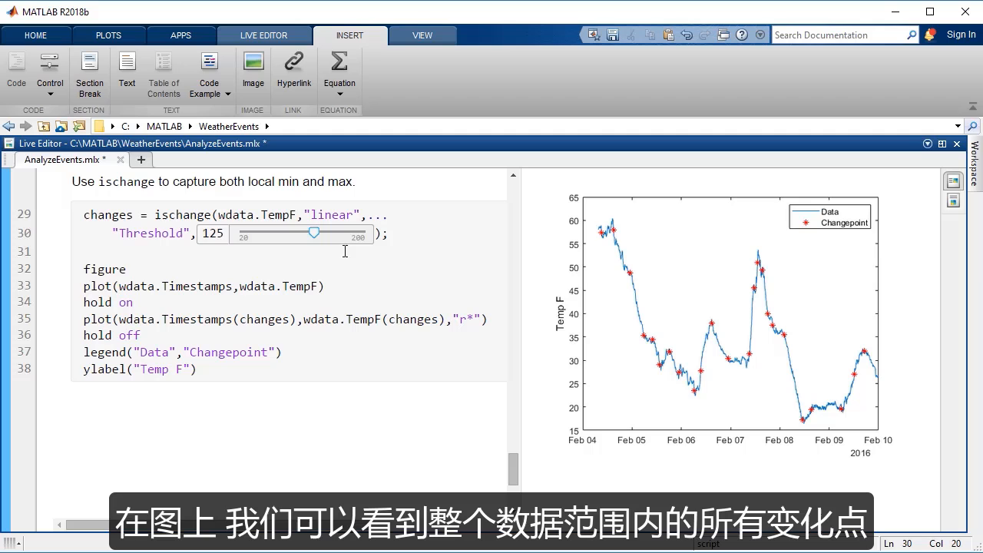
left_click_drag(313, 234, 332, 233)
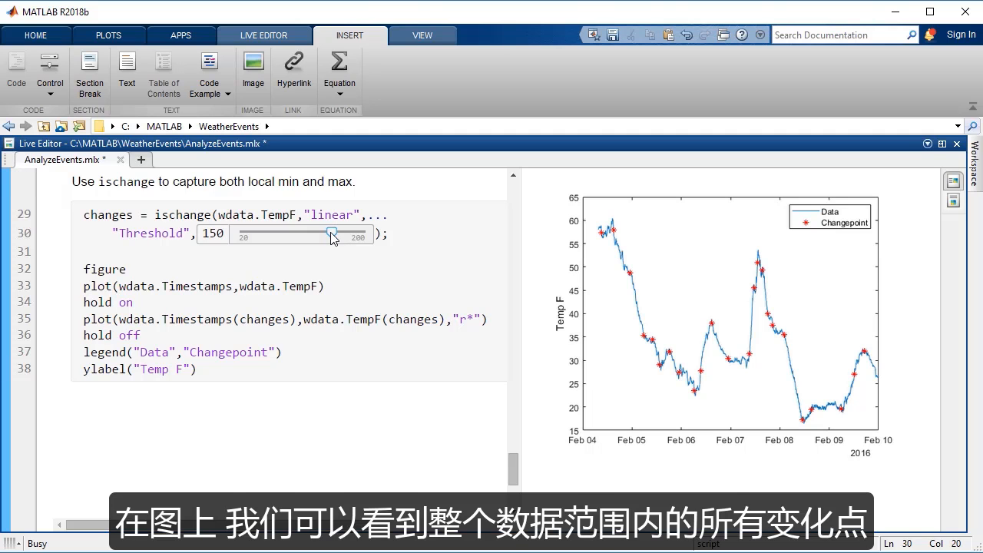
left_click_drag(332, 234, 258, 233)
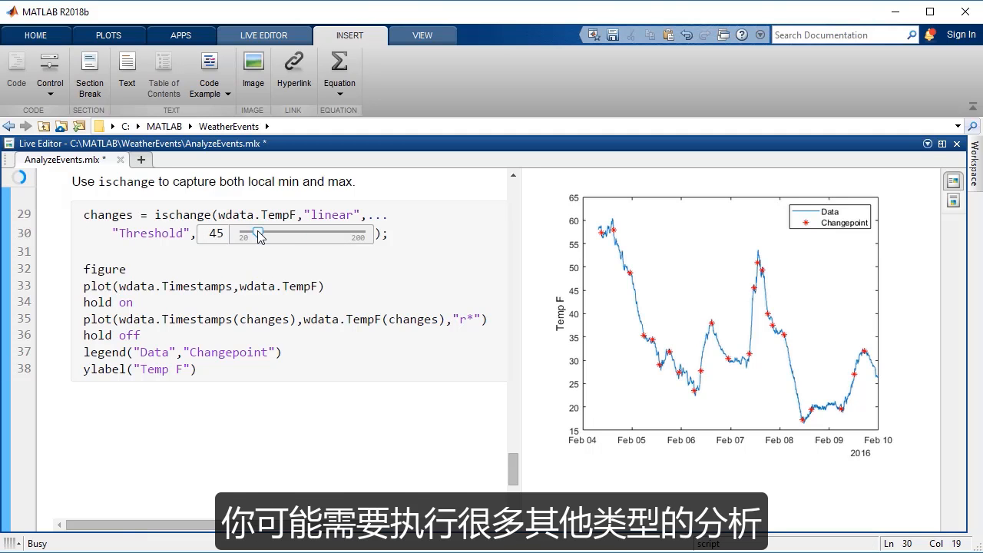
left_click_drag(258, 233, 258, 233)
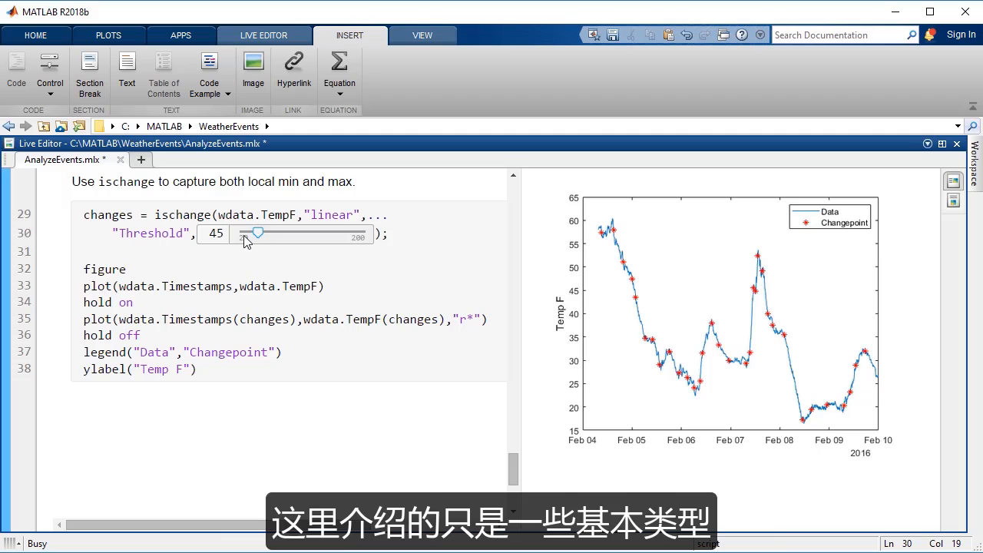
left_click_drag(258, 234, 243, 233)
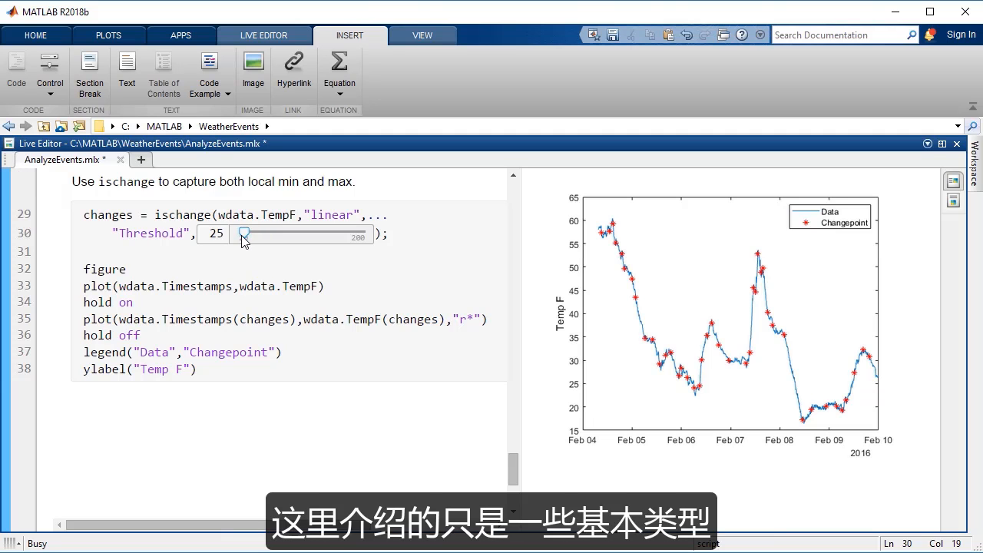
left_click_drag(244, 234, 350, 234)
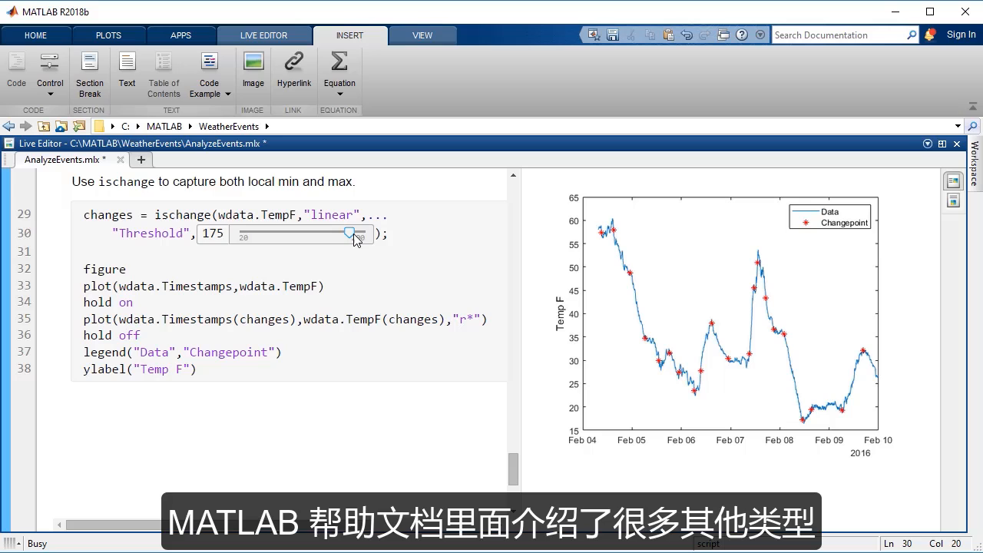